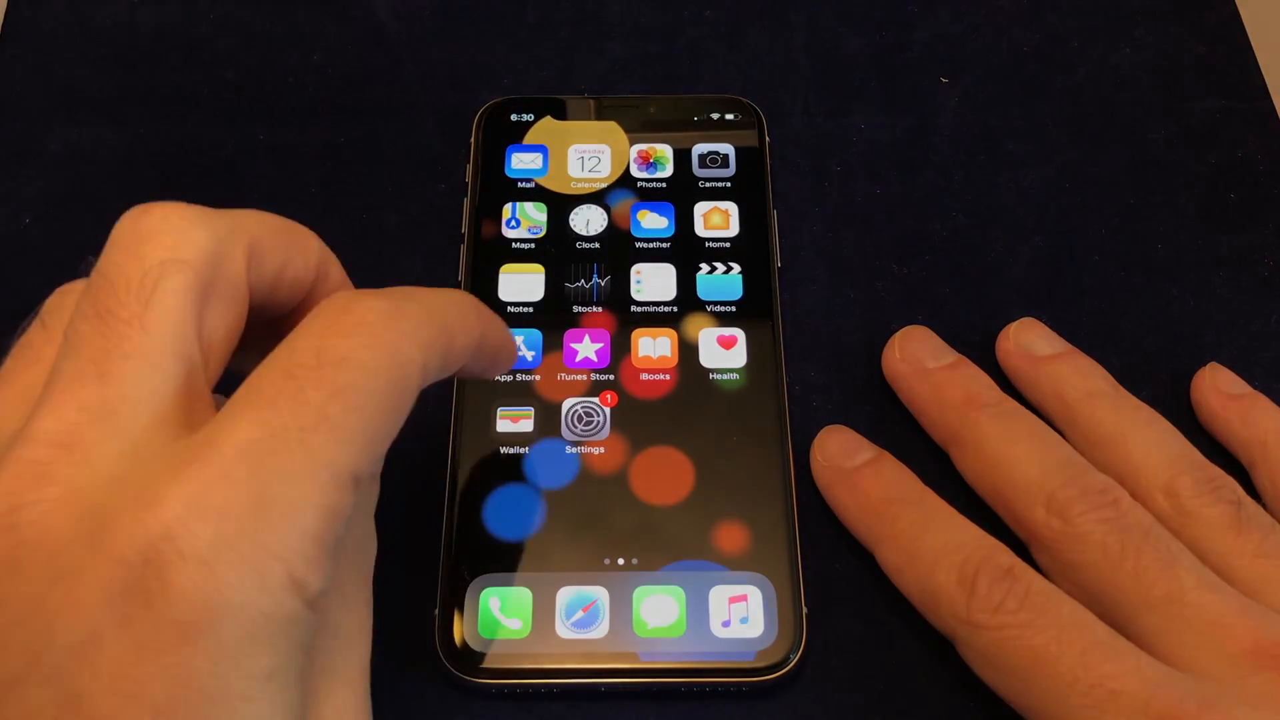
Launch Settings and reach the Keyboards list showing English (UK) and Chinese Handwriting
left_click(584, 421)
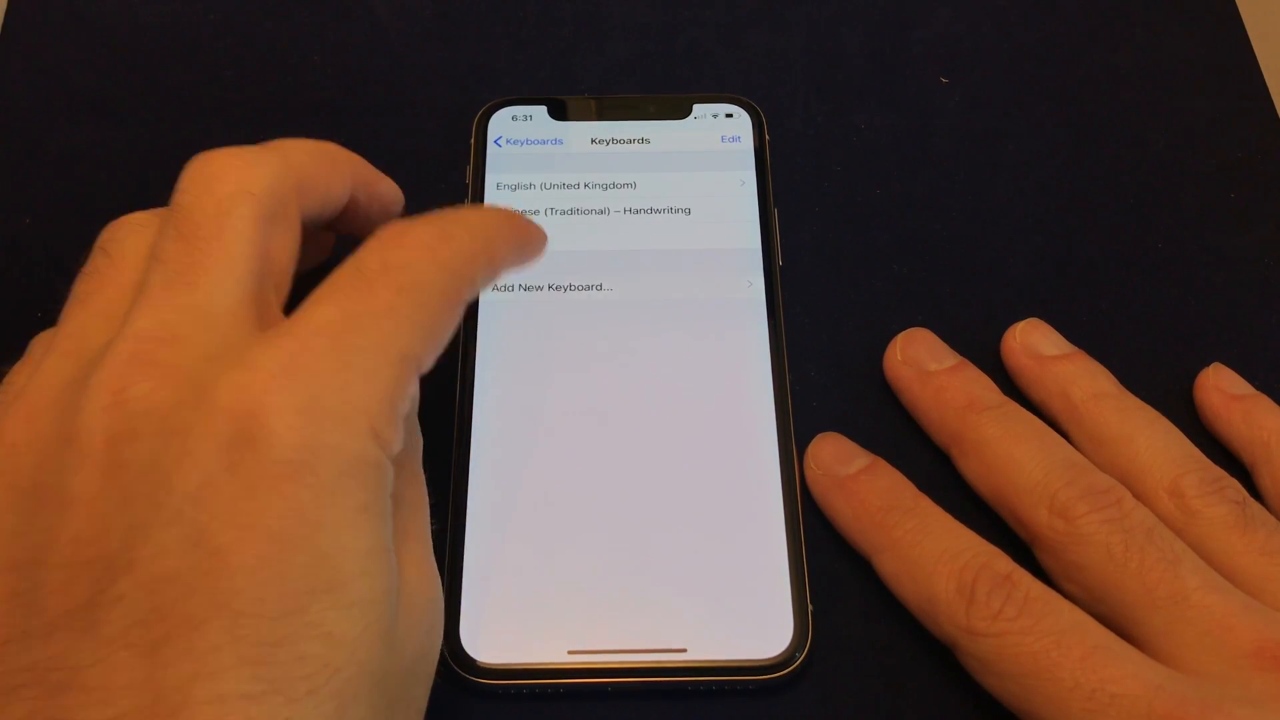
Add the Japanese – Romaji keyboard from the Add New Keyboard list and confirm with Done
left_click(552, 287)
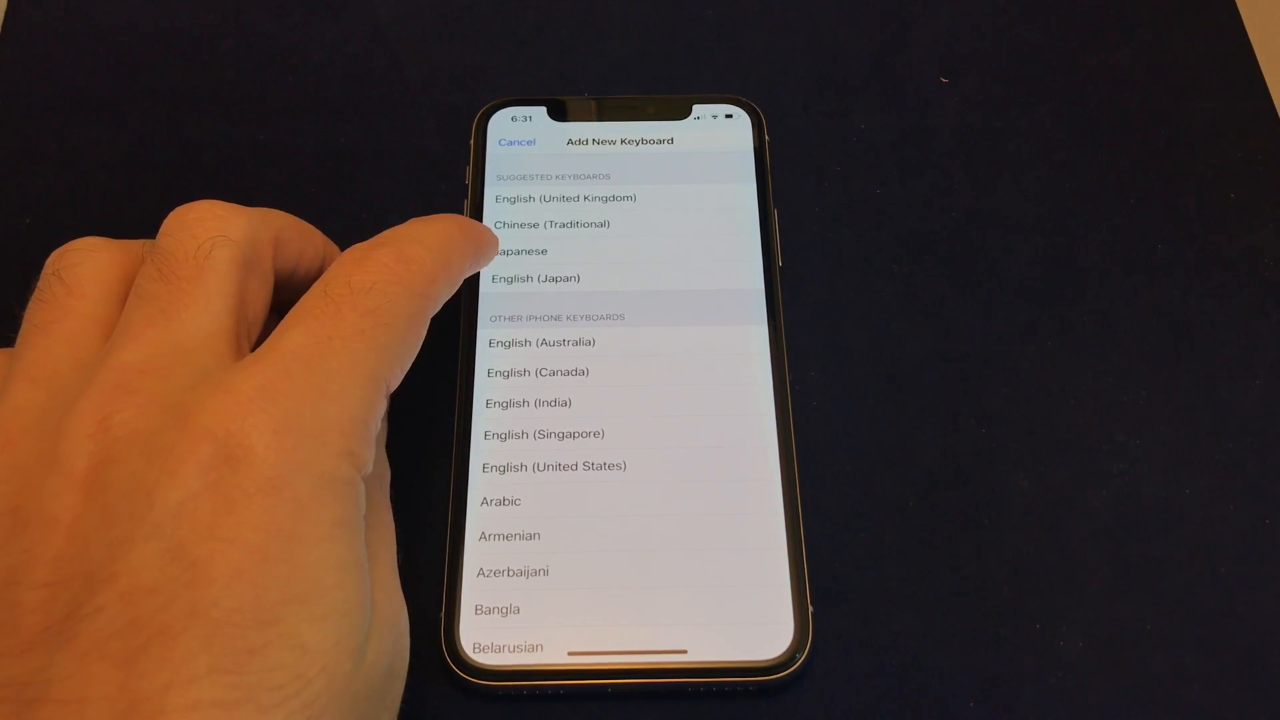
scroll("up", 3)
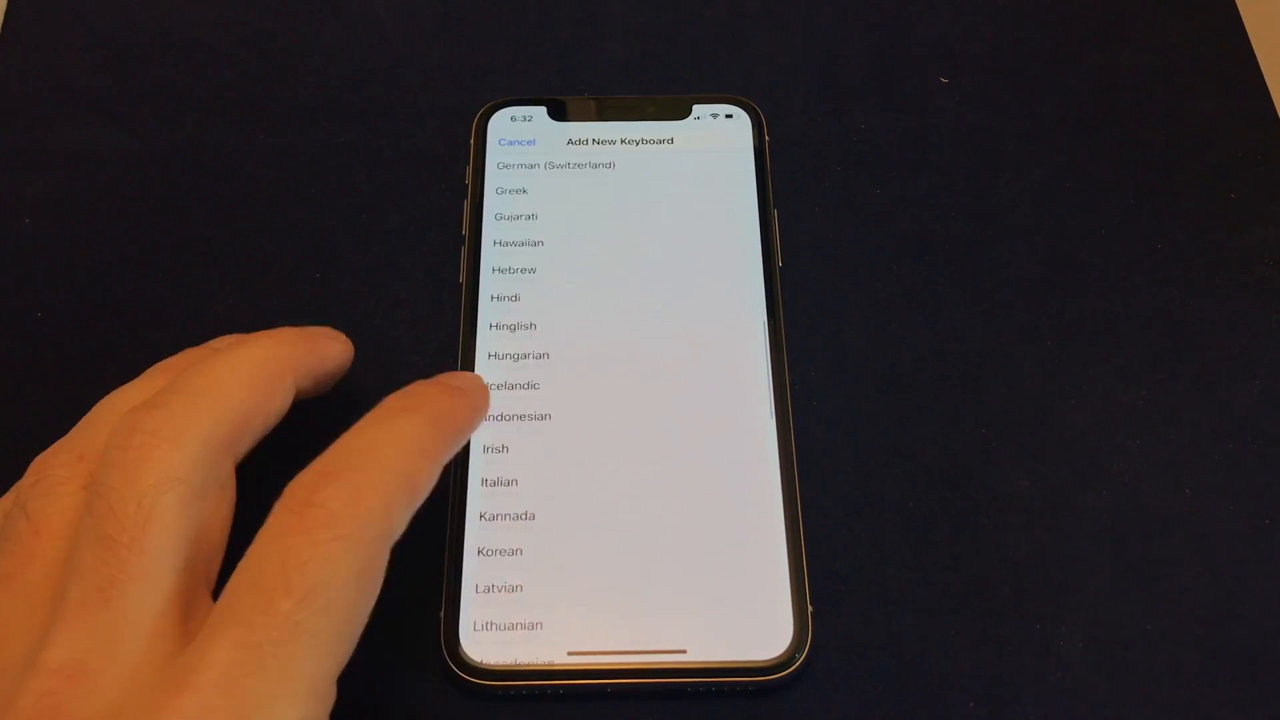
scroll("up", 3)
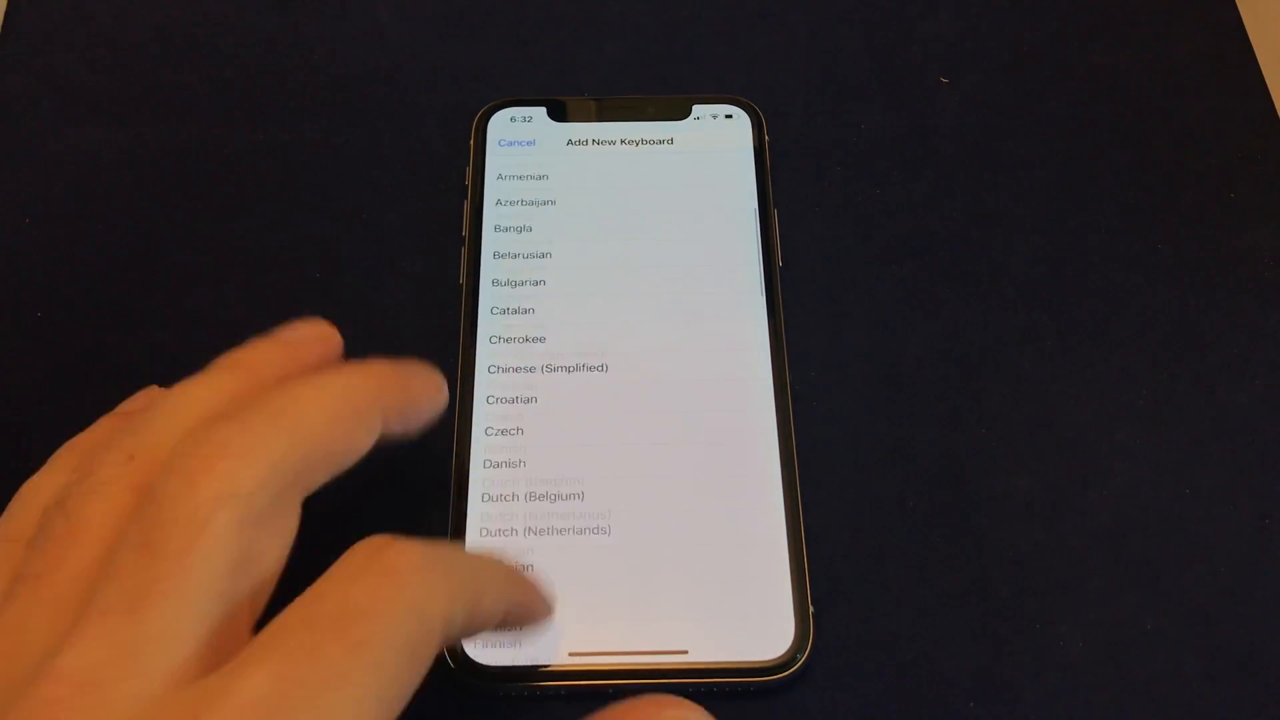
scroll("down", 3)
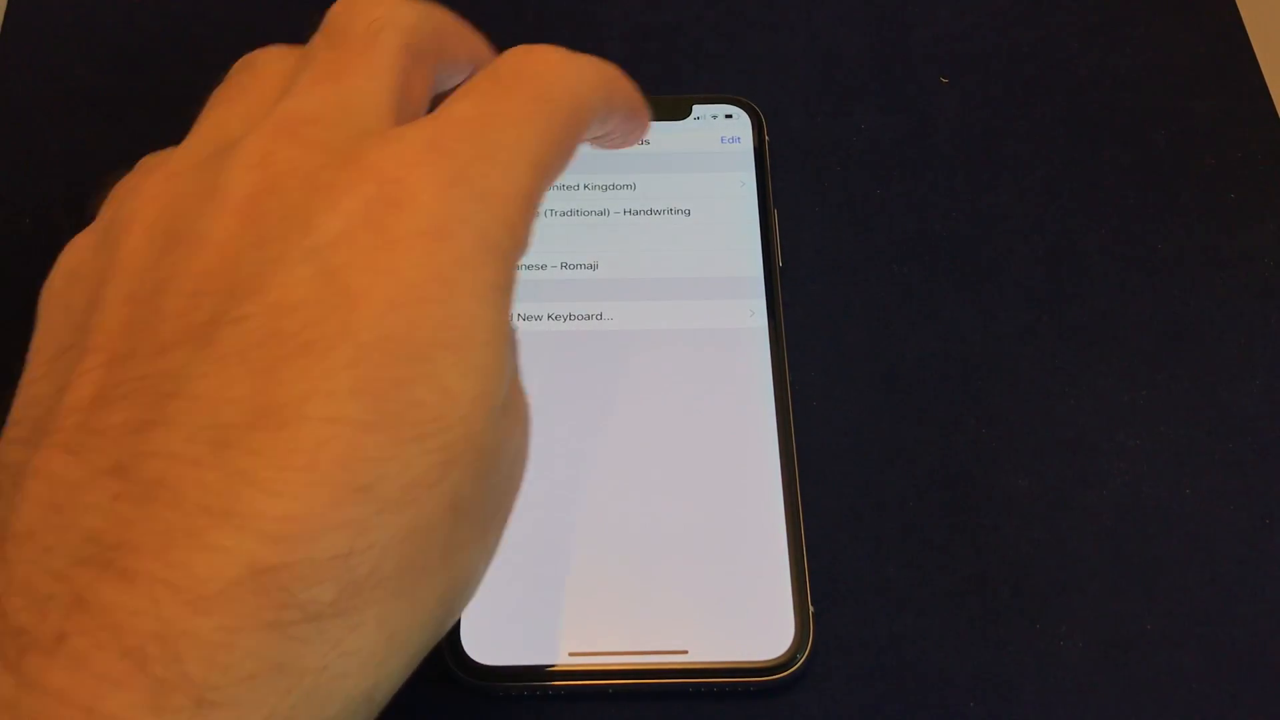
left_click(729, 139)
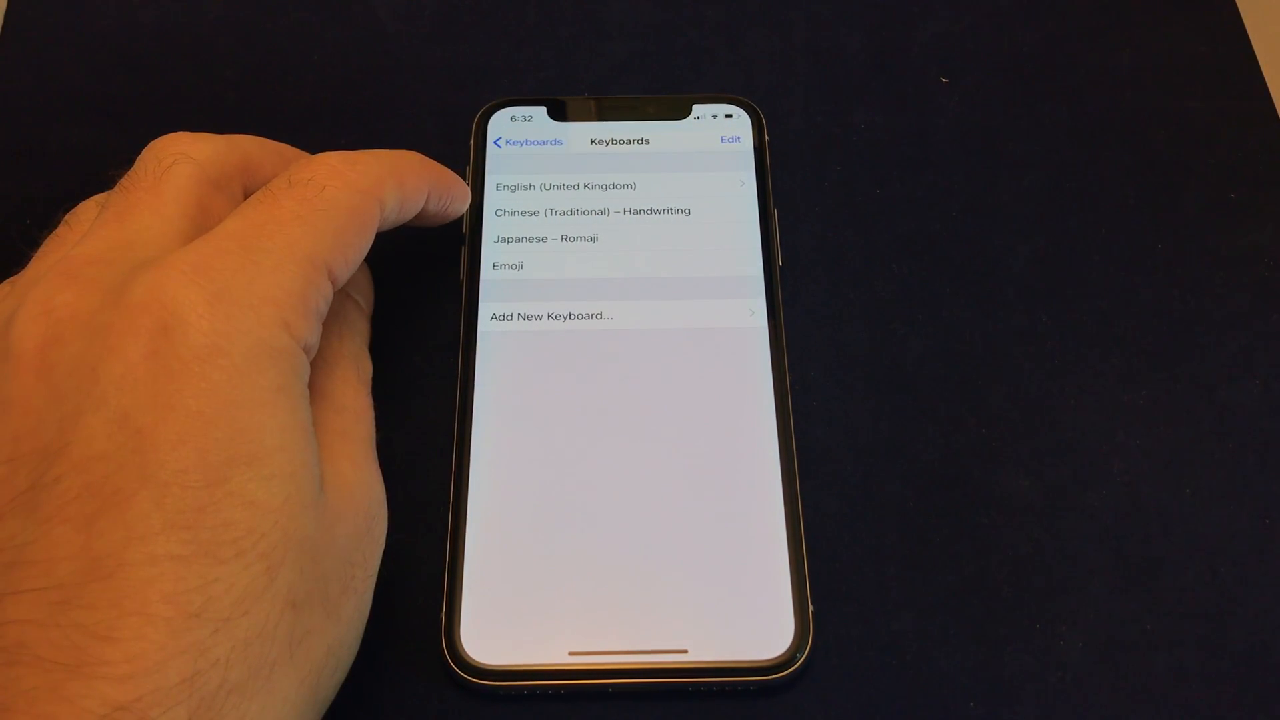
mouse_move(489, 220)
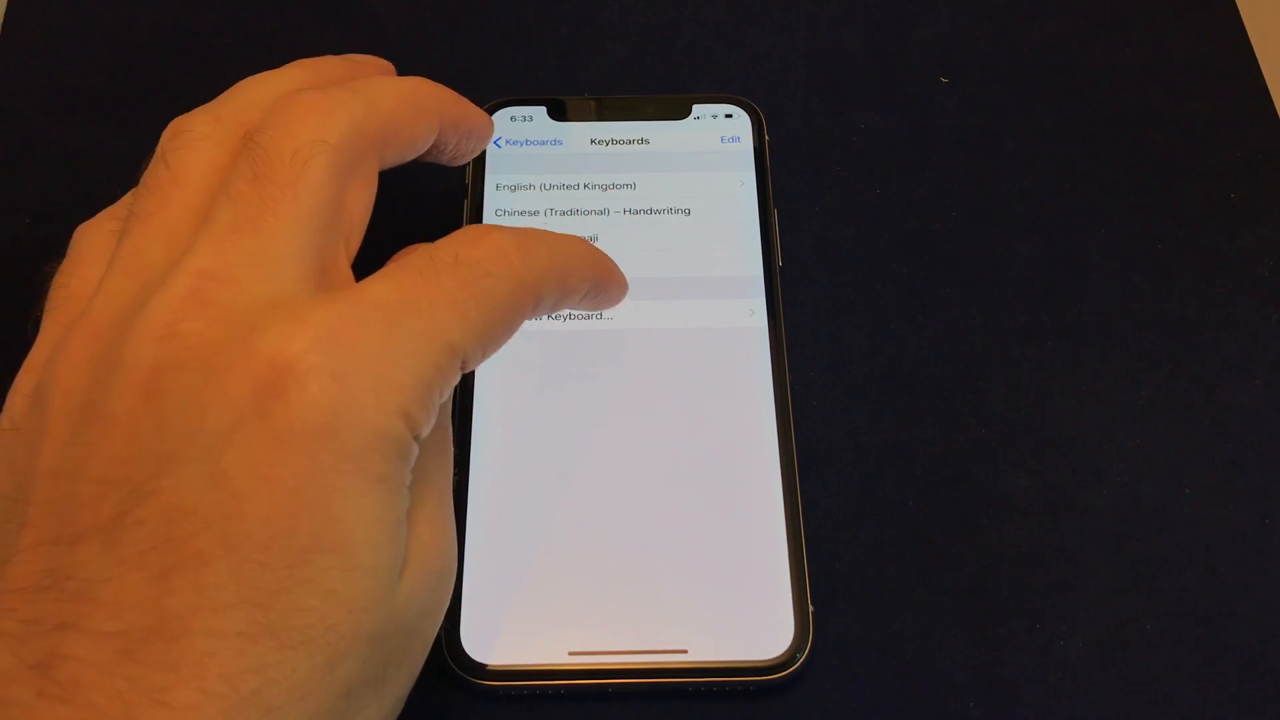
Bring up the Add New Keyboard list of suggested and other keyboards again
left_click(562, 315)
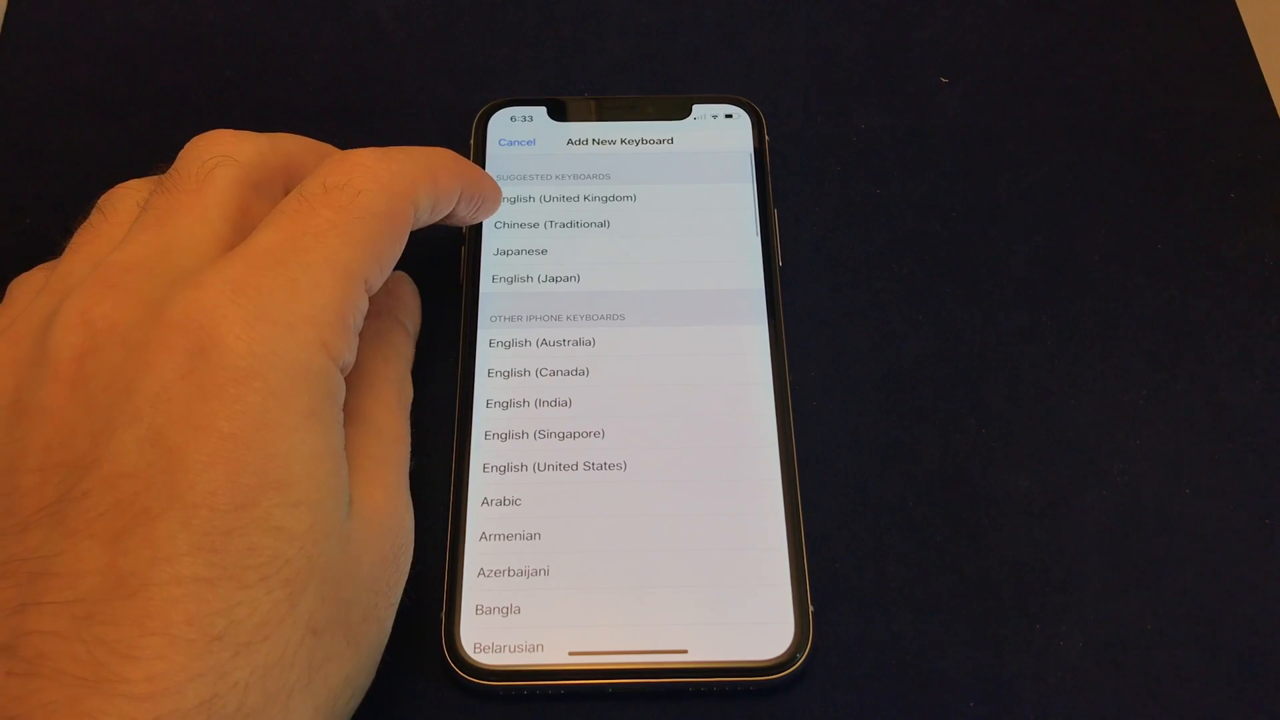
Add Chinese (Traditional) – Pinyin with the QWERTY layout to the keyboards
left_click(551, 224)
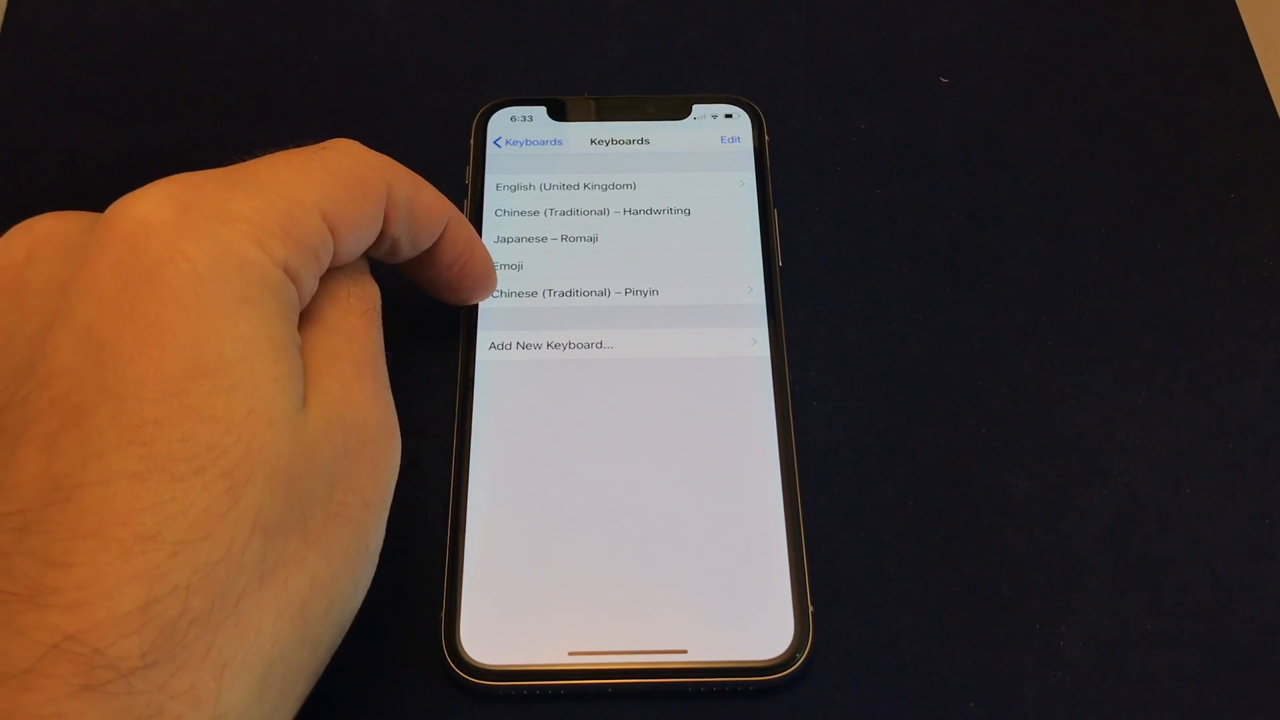
mouse_move(465, 269)
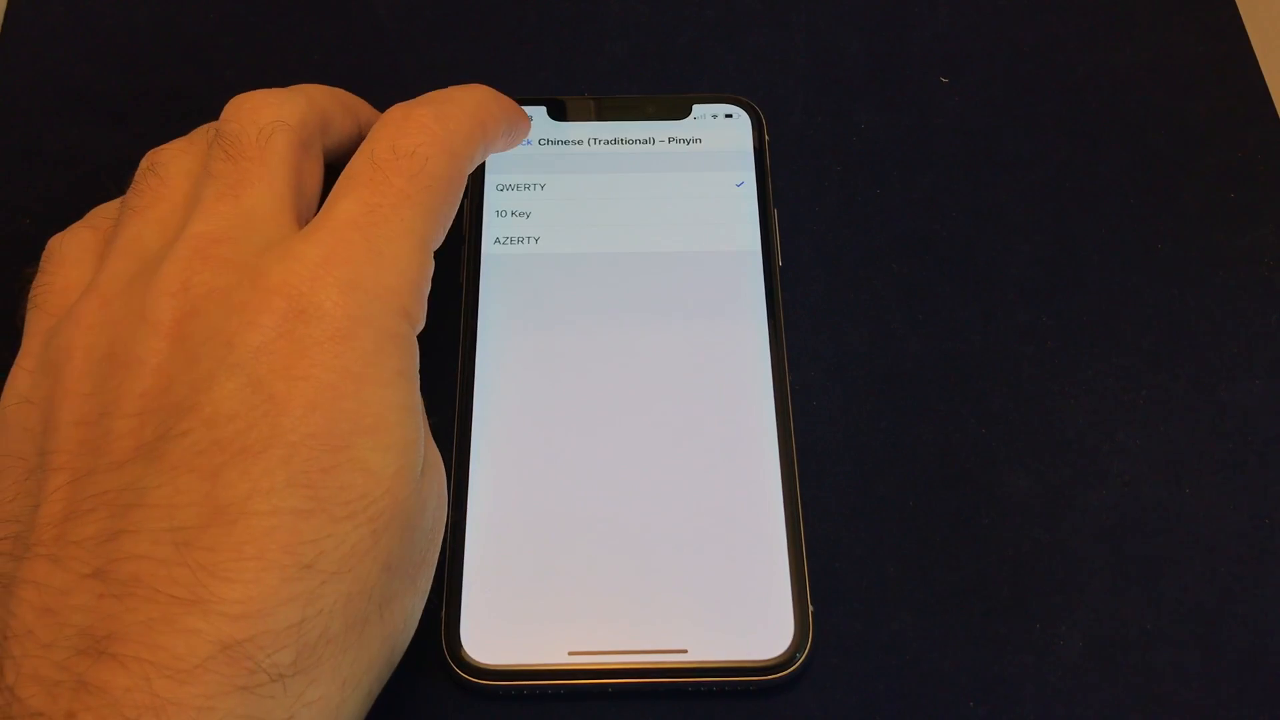
Reorder the keyboards so Chinese (Traditional) – Pinyin sits second, then return Home
left_click(519, 140)
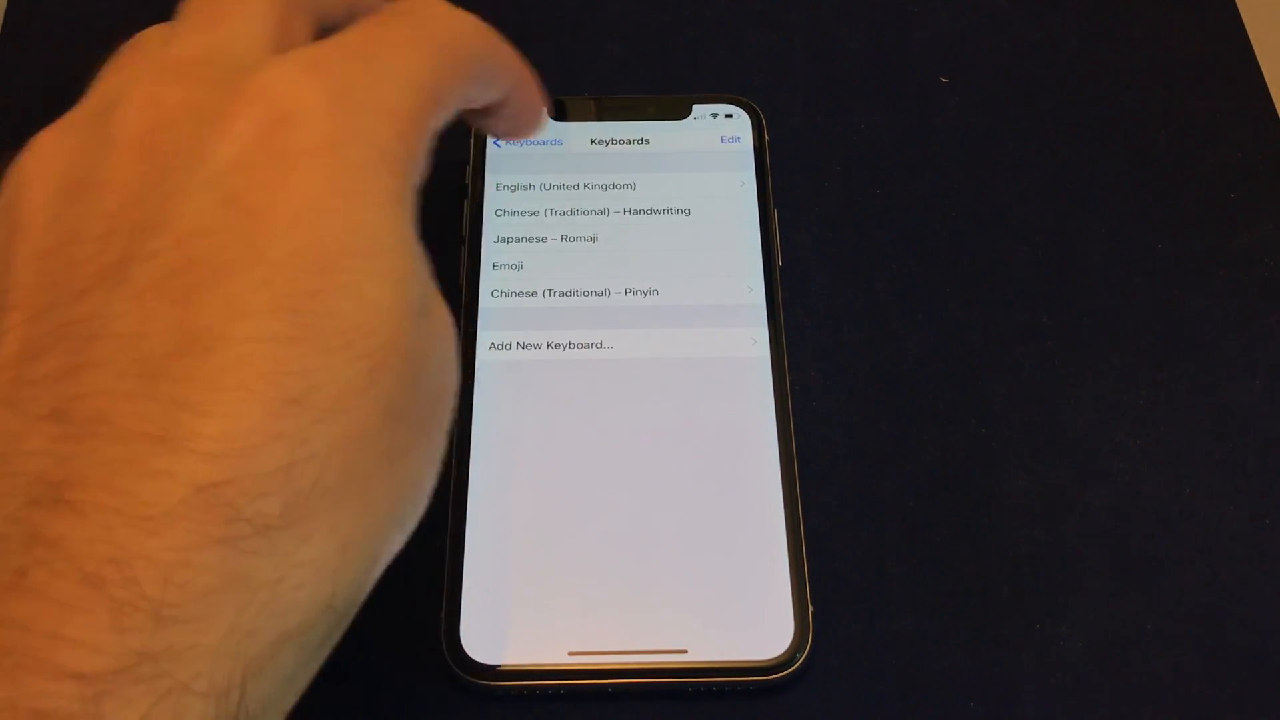
left_click(730, 138)
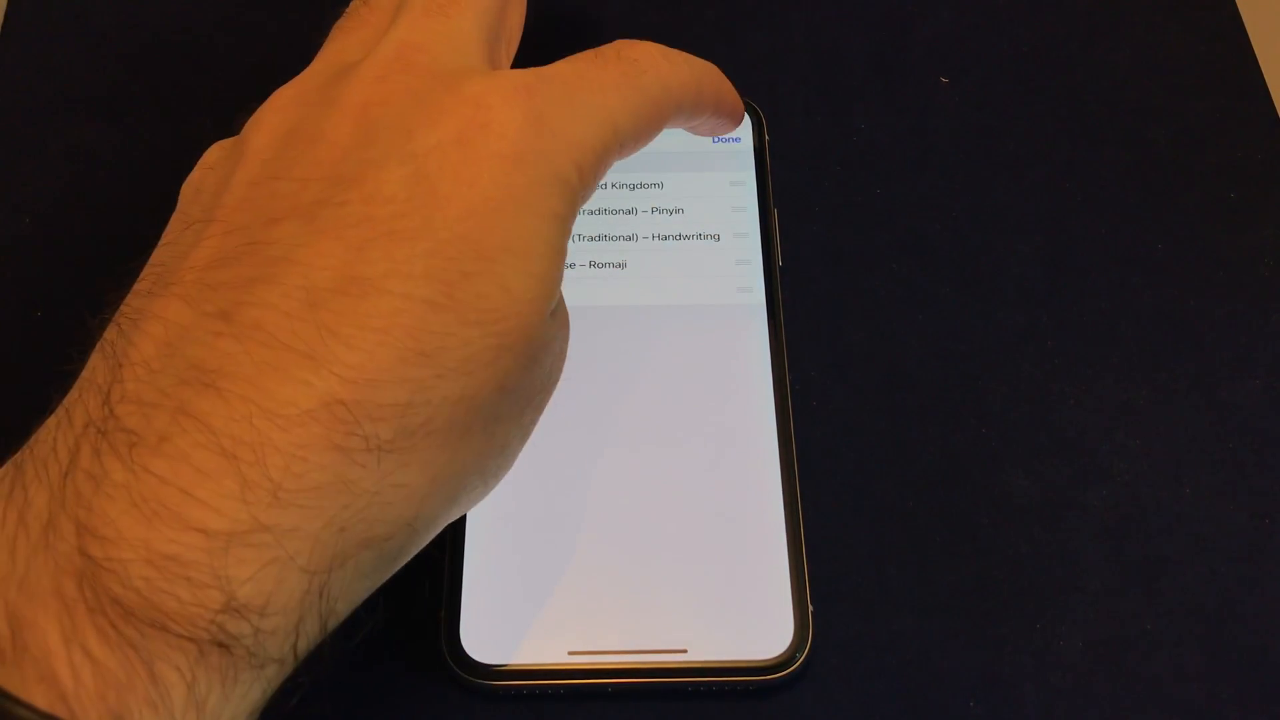
left_click(726, 139)
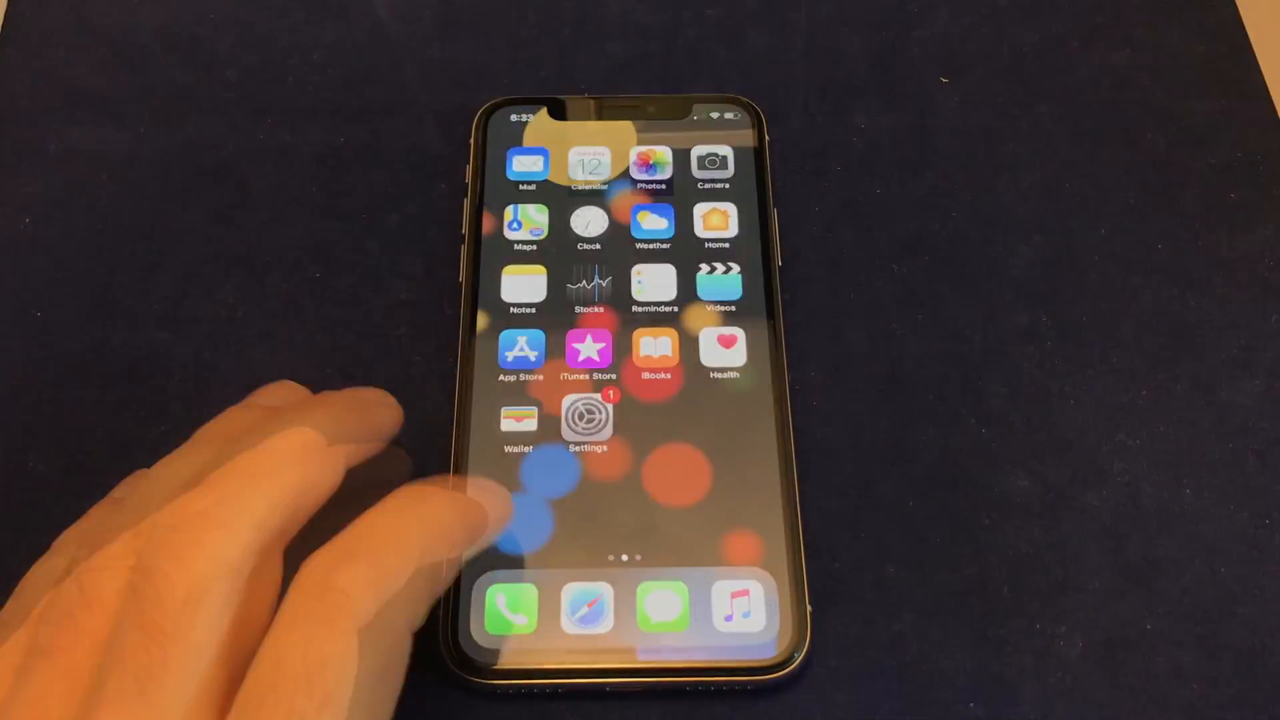
In Safari's search field, cycle through English, Pinyin, Romaji and Emoji and show the keyboard chooser
left_click(586, 602)
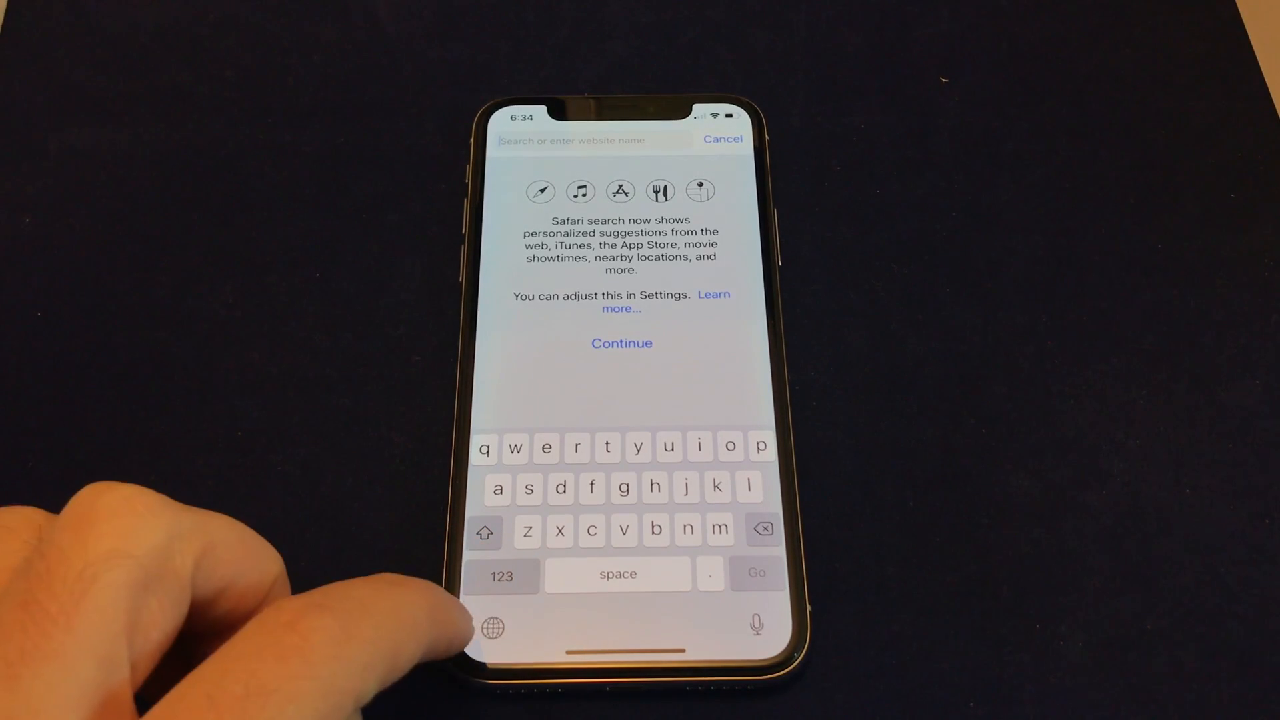
left_click(492, 627)
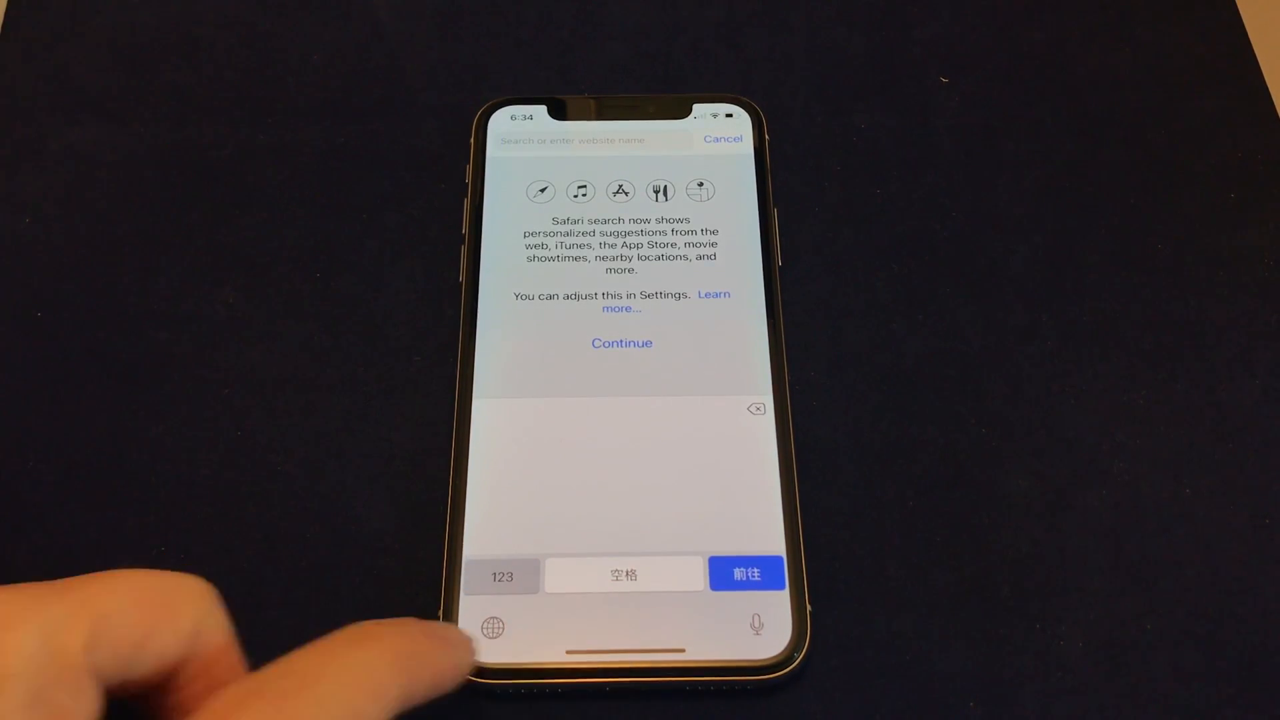
left_click(492, 627)
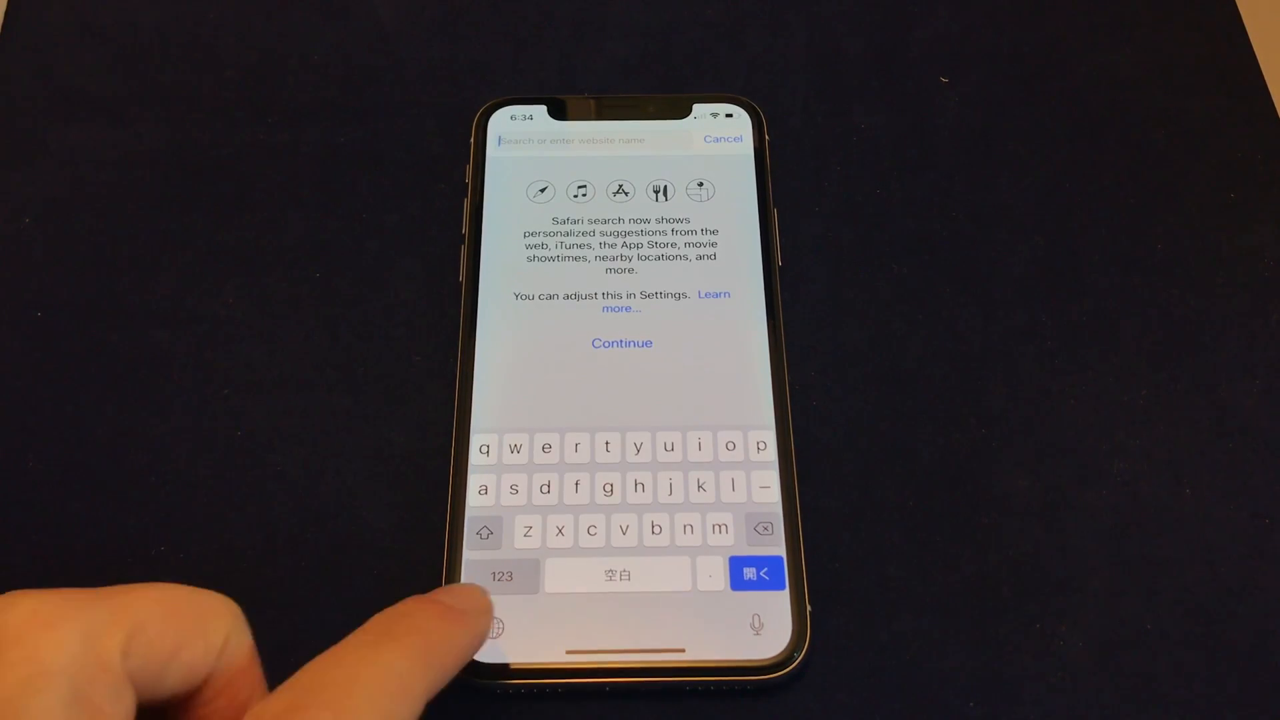
left_click(492, 627)
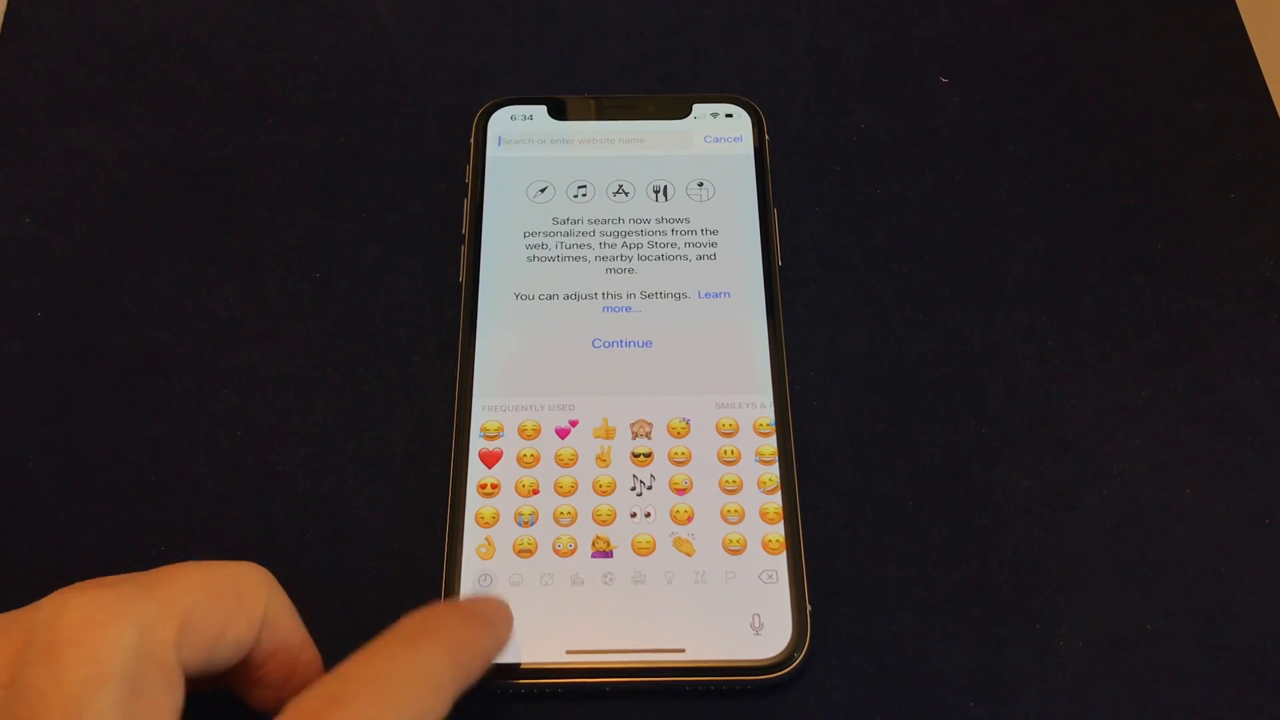
left_click(486, 580)
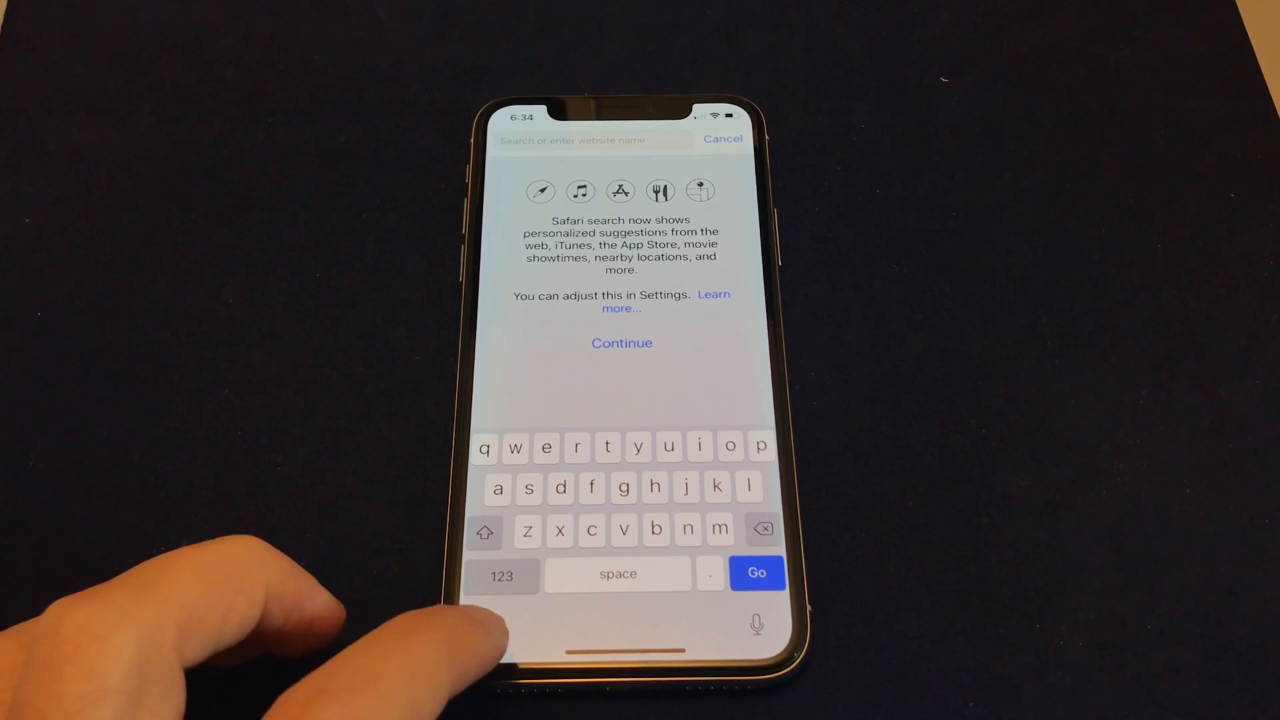
left_click(486, 616)
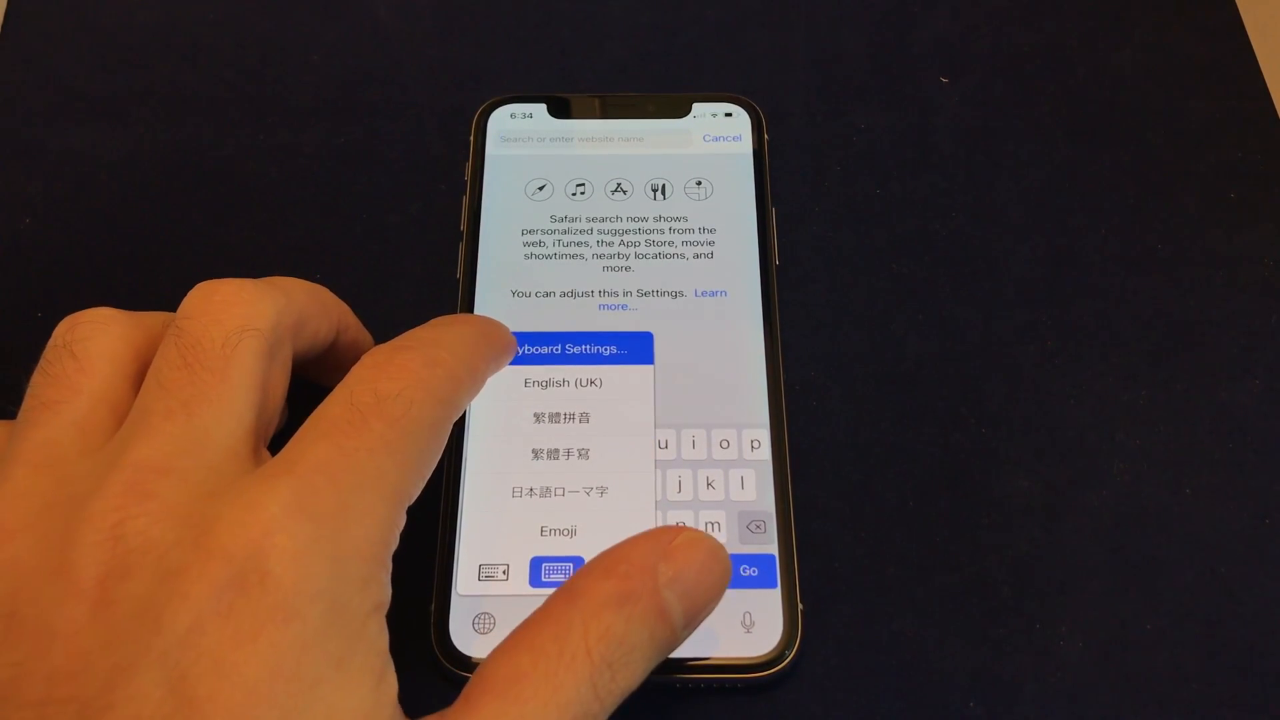
left_click(576, 348)
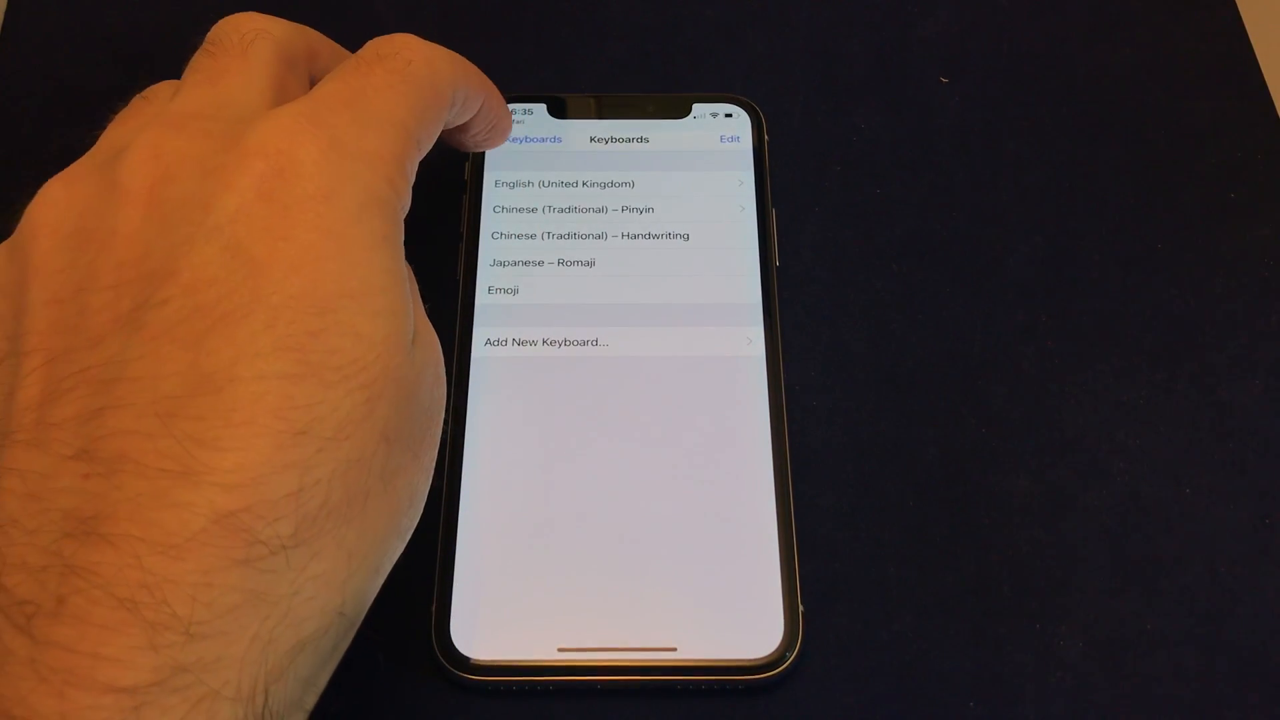
left_click(527, 139)
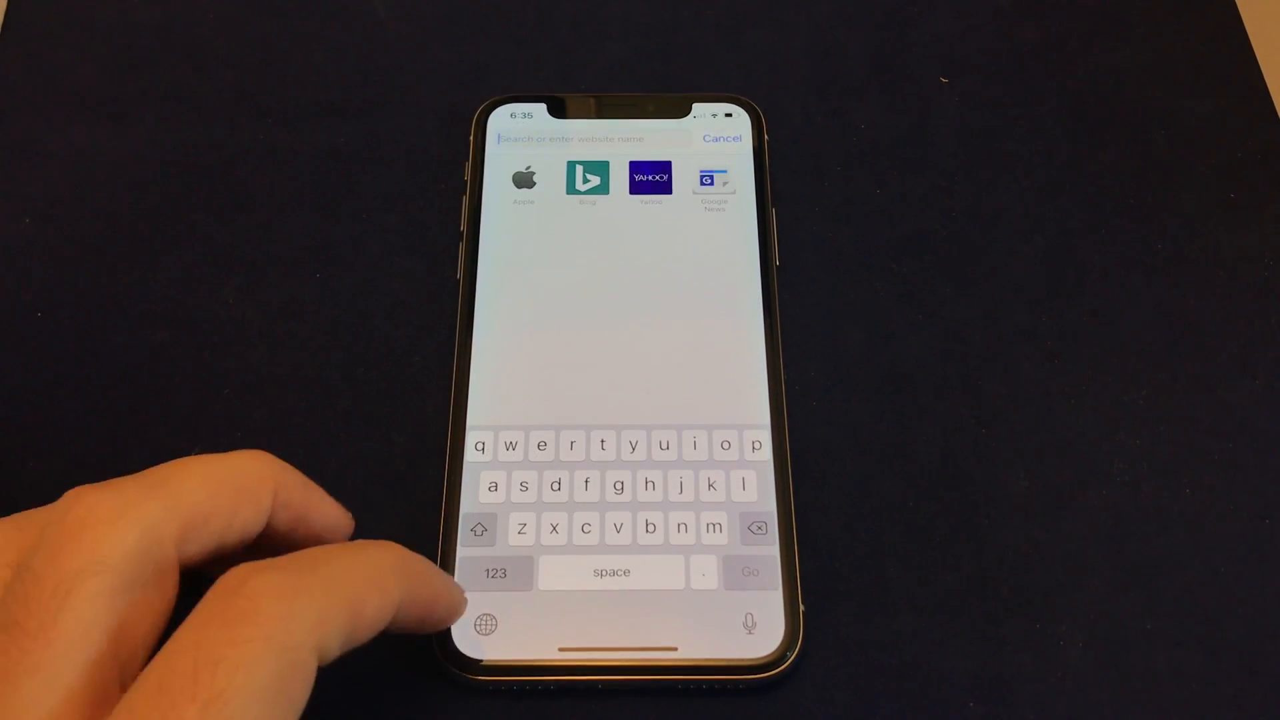
With the Pinyin keyboard, enter 'ni hao ma' and insert the 你好嗎 candidate into Safari's search
left_click(484, 623)
type("ni hao m")
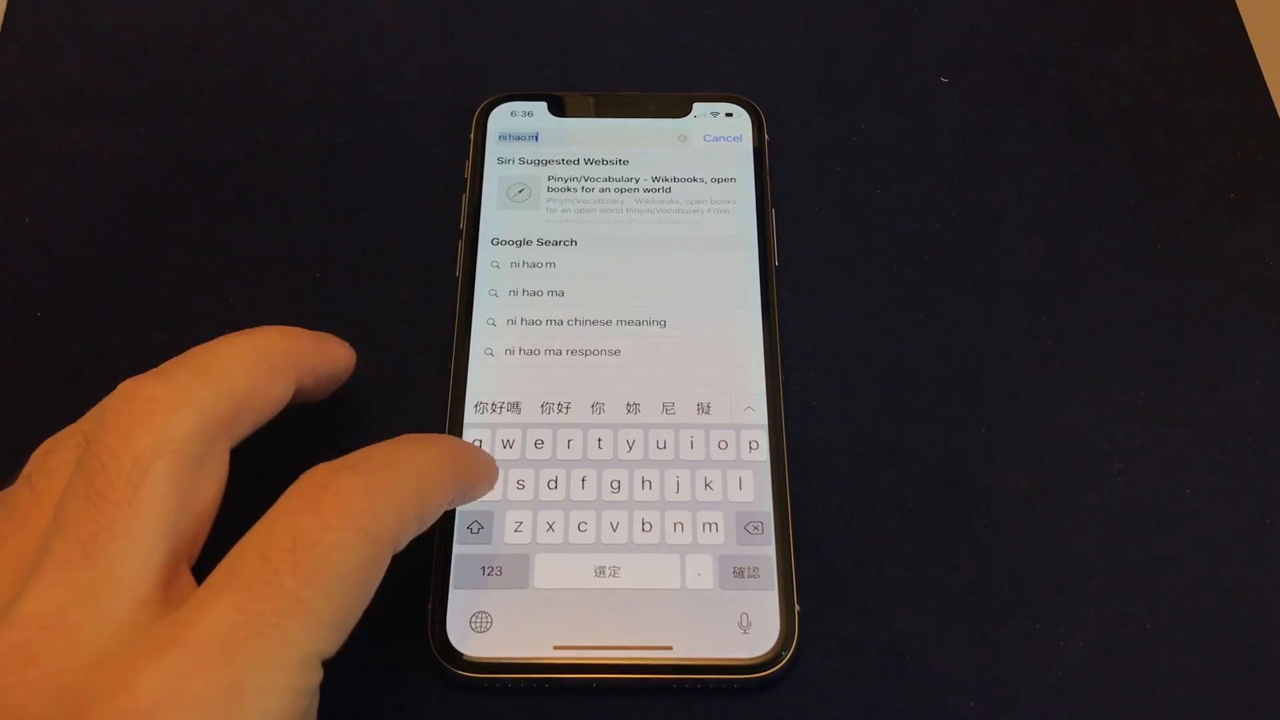
type("a")
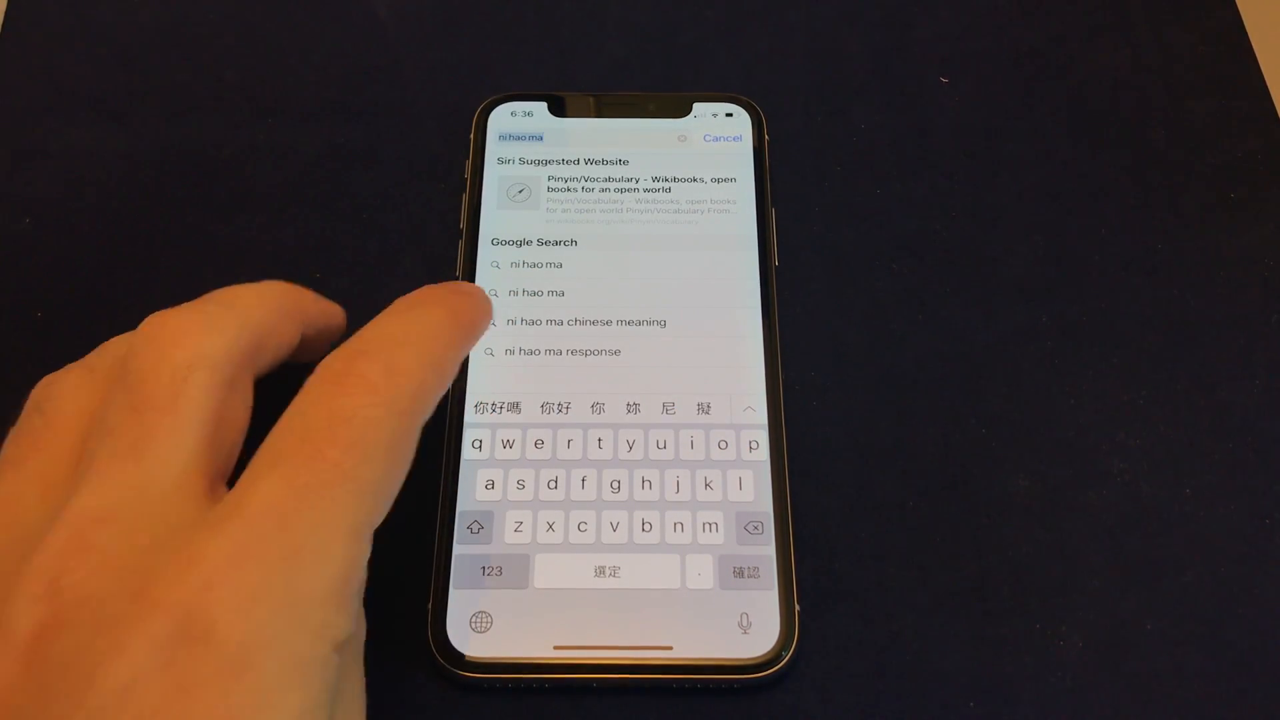
left_click(496, 408)
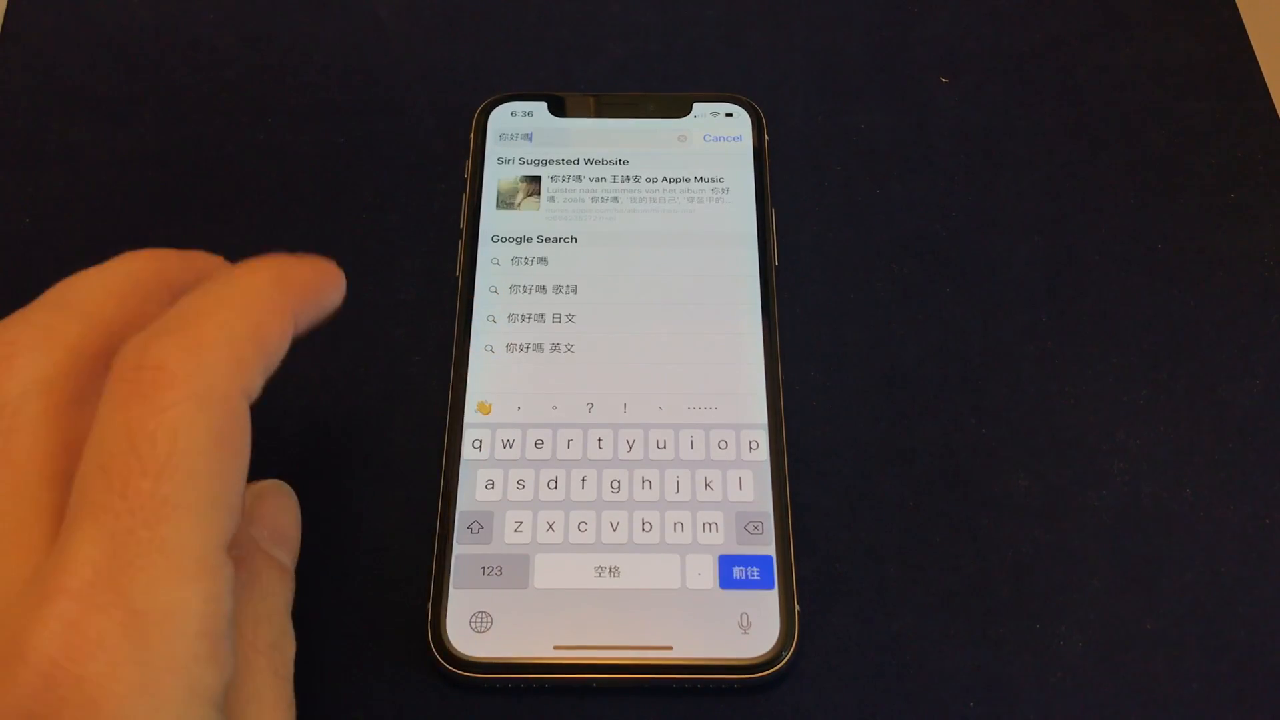